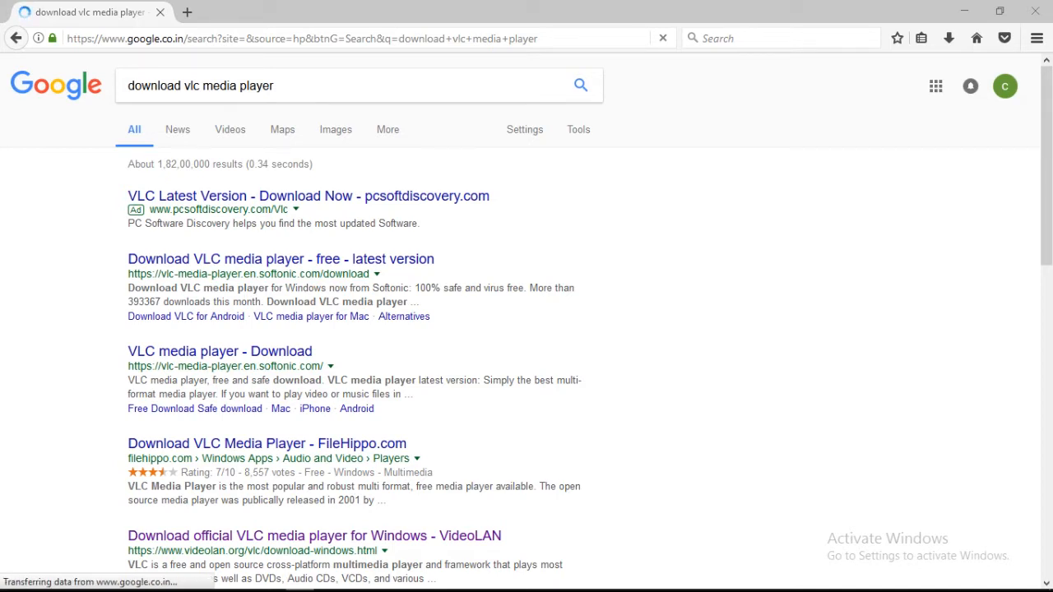
Reach the official VideoLAN download page for VLC on Windows from the search results
scroll(down, 3)
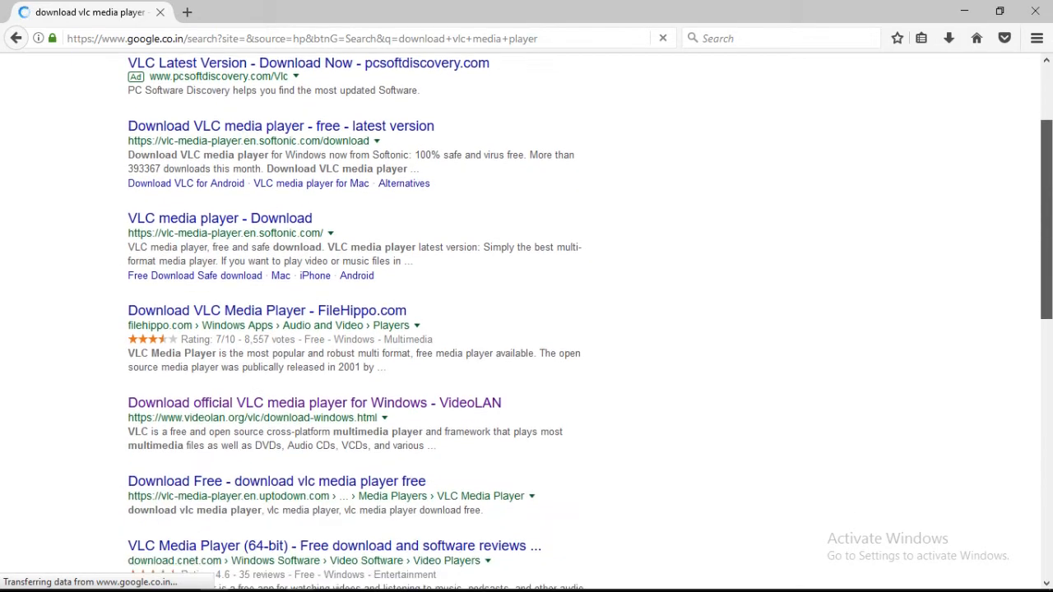
scroll(down, 3)
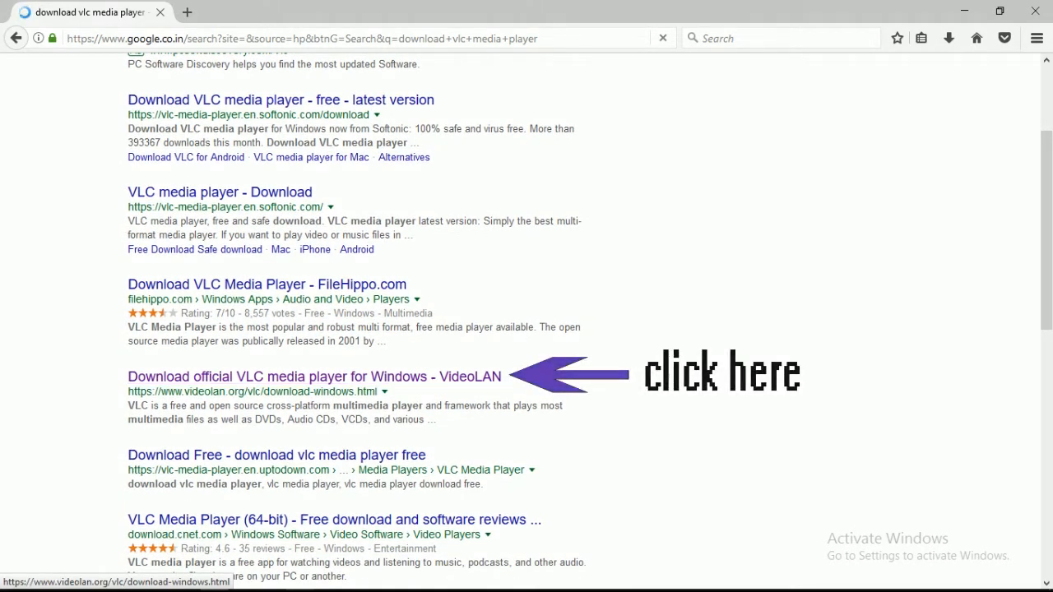
click(314, 375)
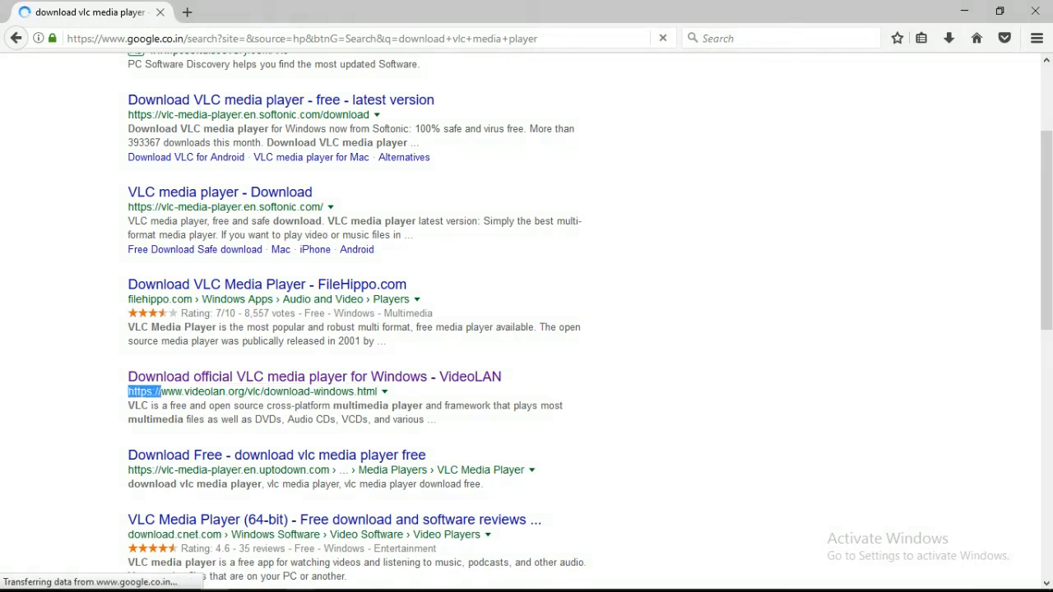
click(312, 376)
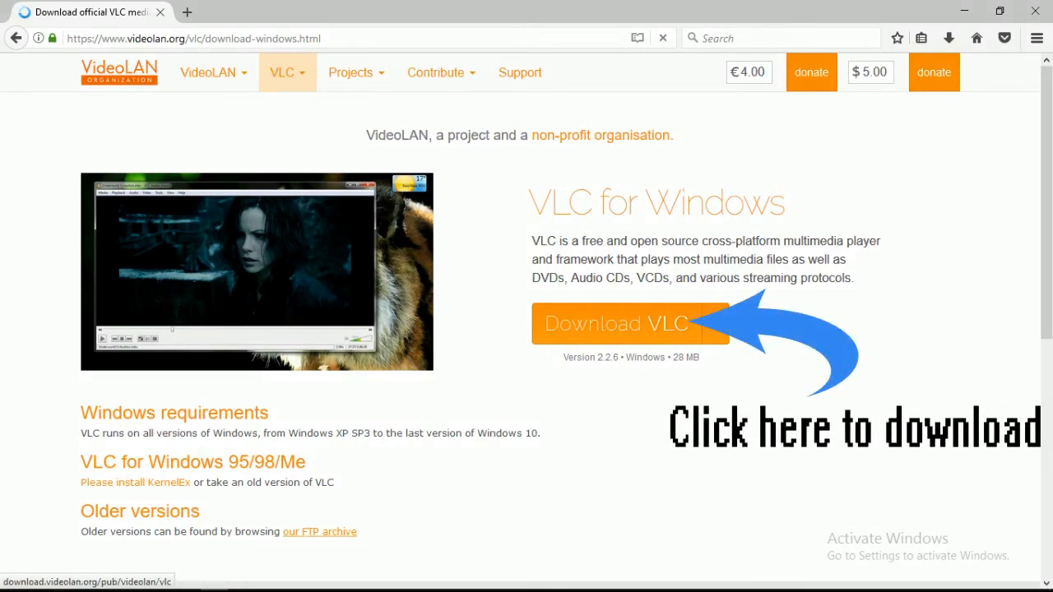
Start the VLC 2.2.6 for Windows download from the orange Download VLC button
click(628, 323)
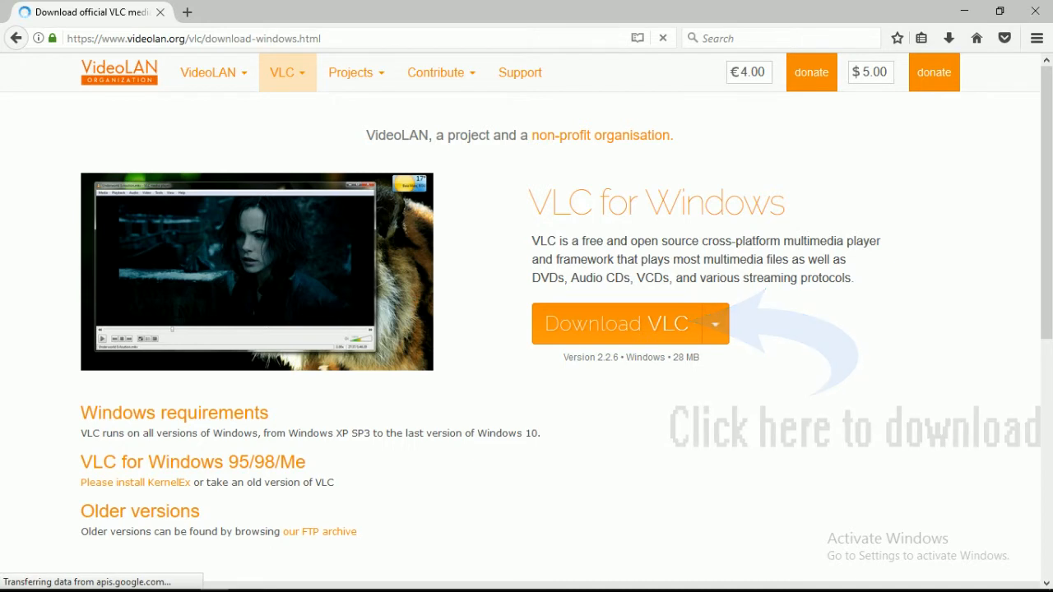
click(616, 323)
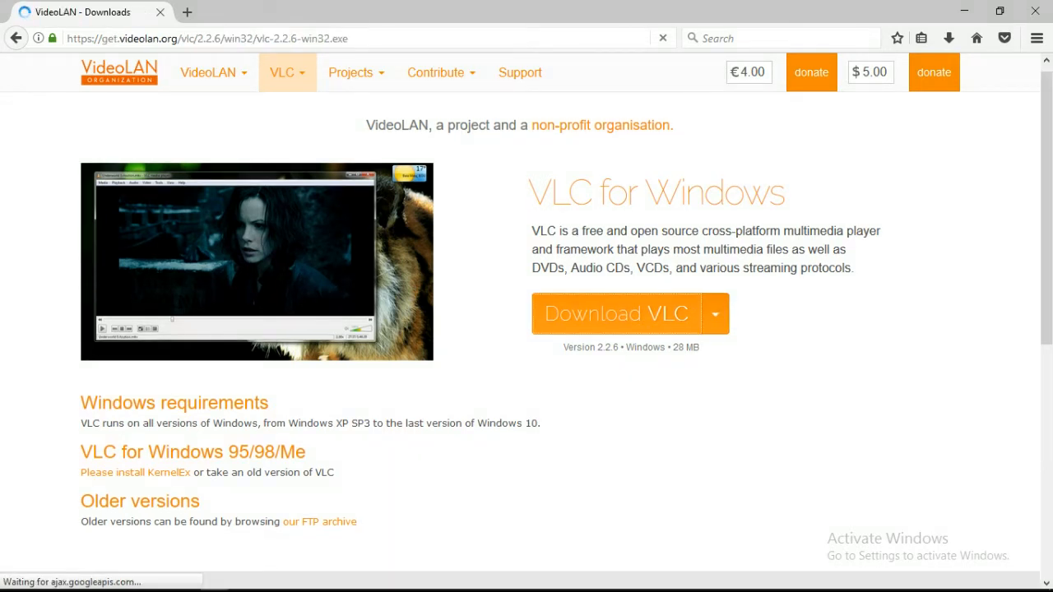
click(616, 312)
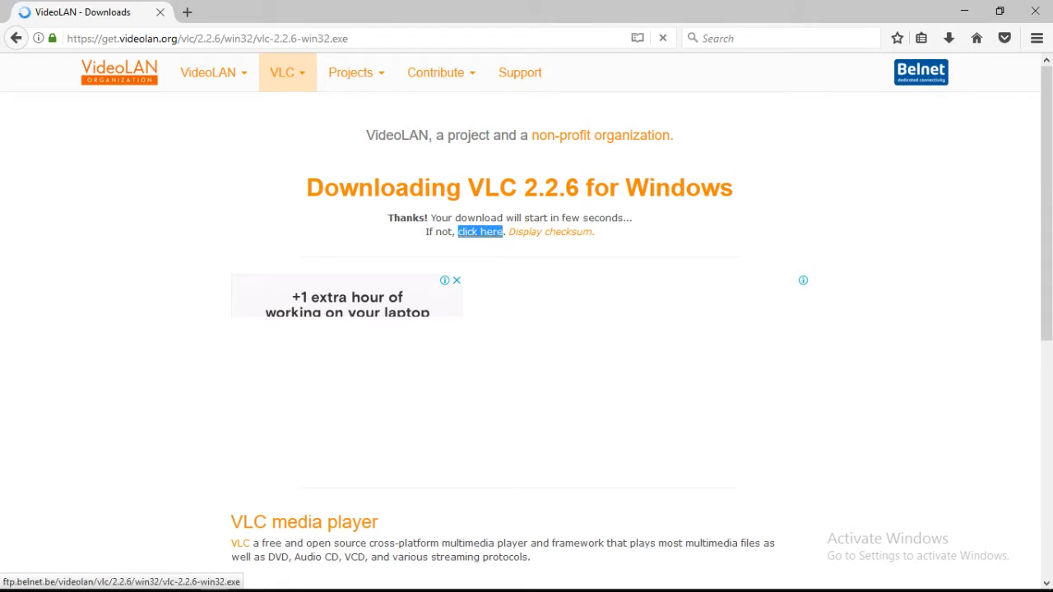
Save the VLC 2.2.6 installer to disk and show it in Firefox's recent downloads
click(480, 230)
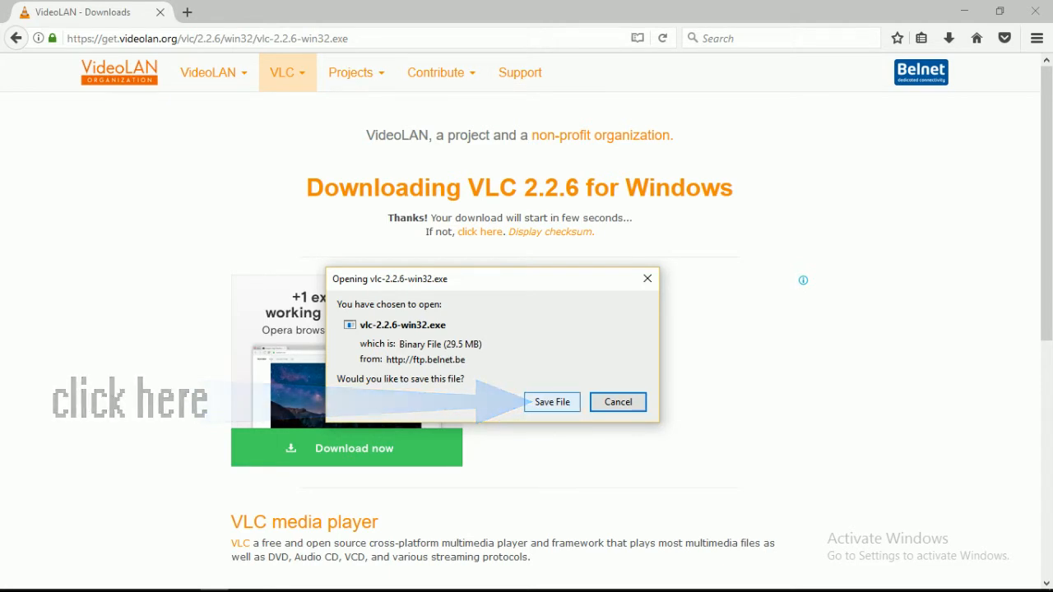
click(551, 401)
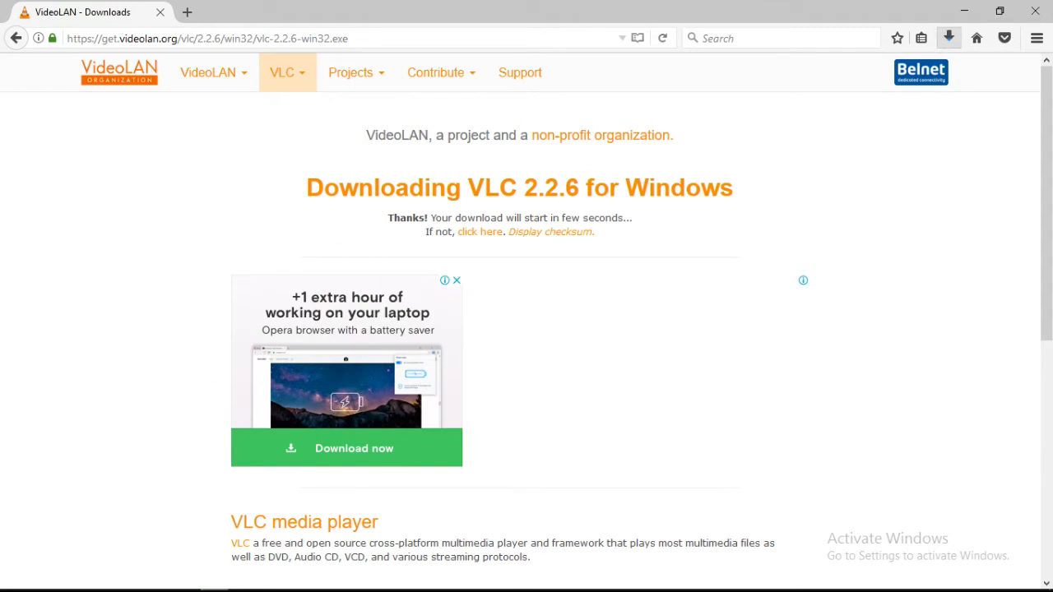
click(948, 38)
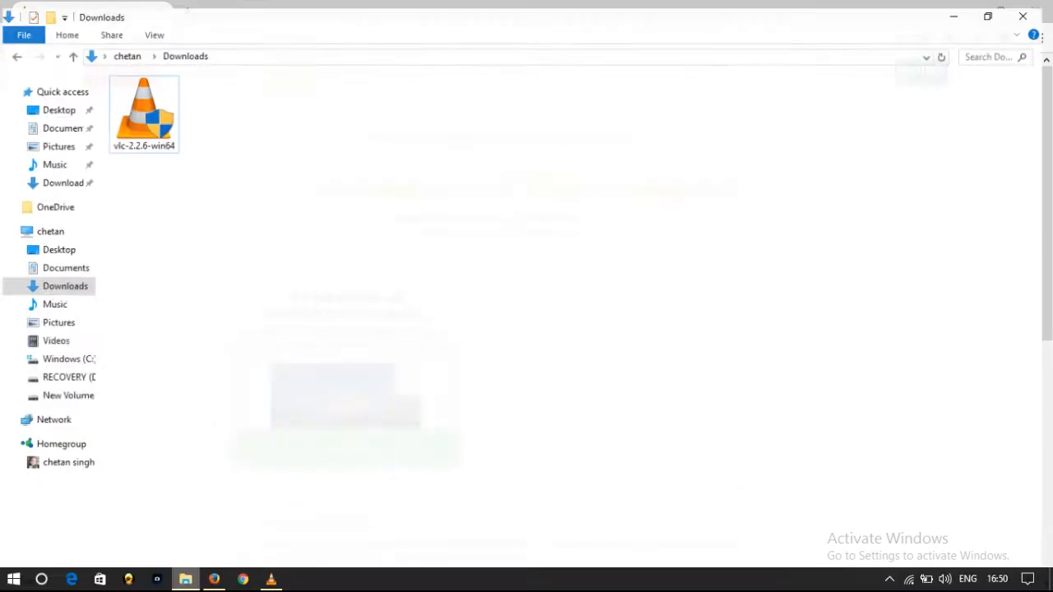
click(143, 107)
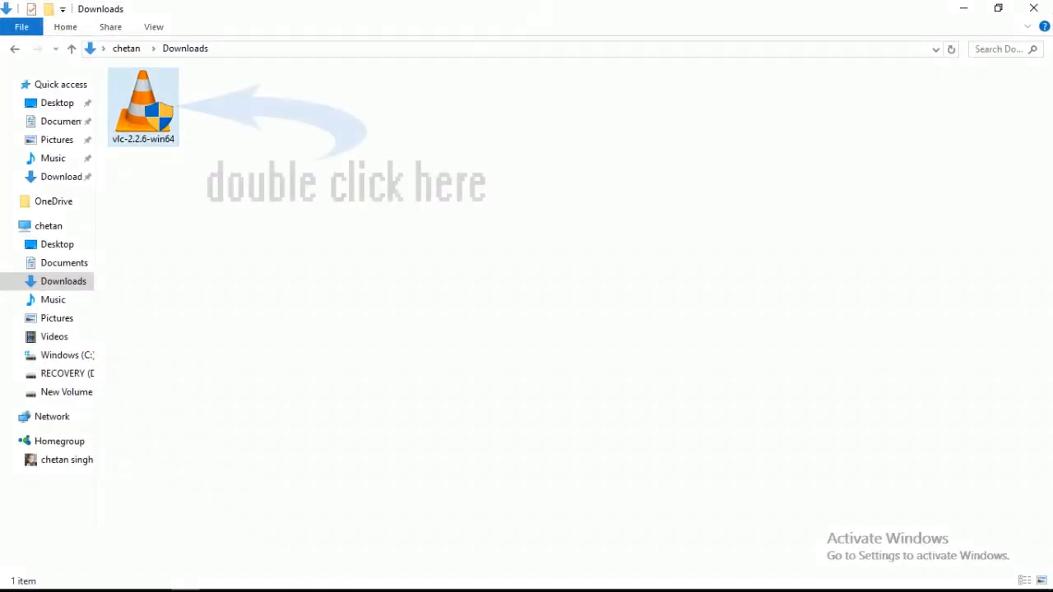
click(141, 102)
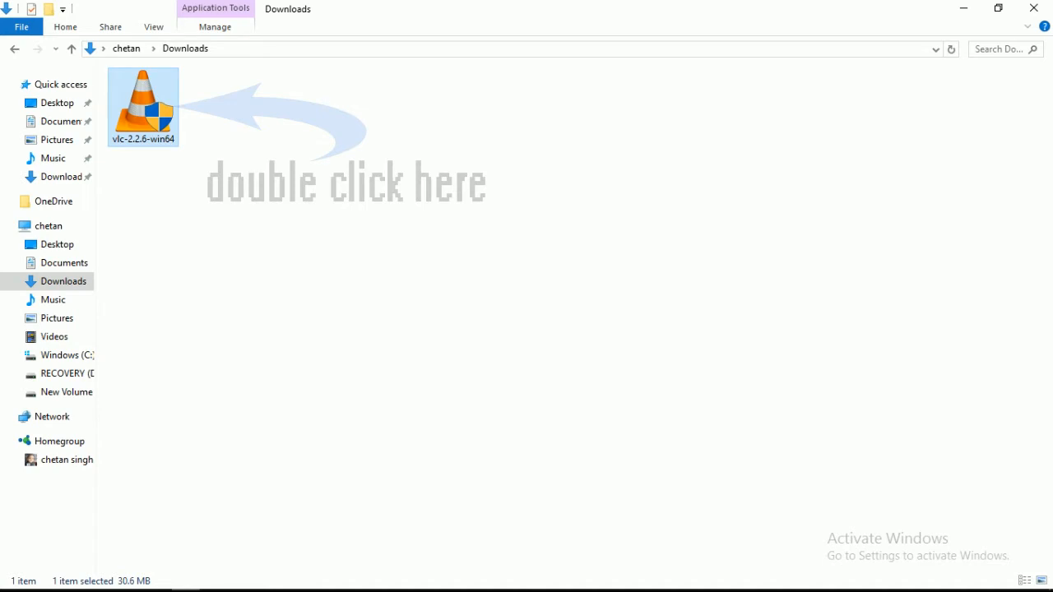
double_click(142, 102)
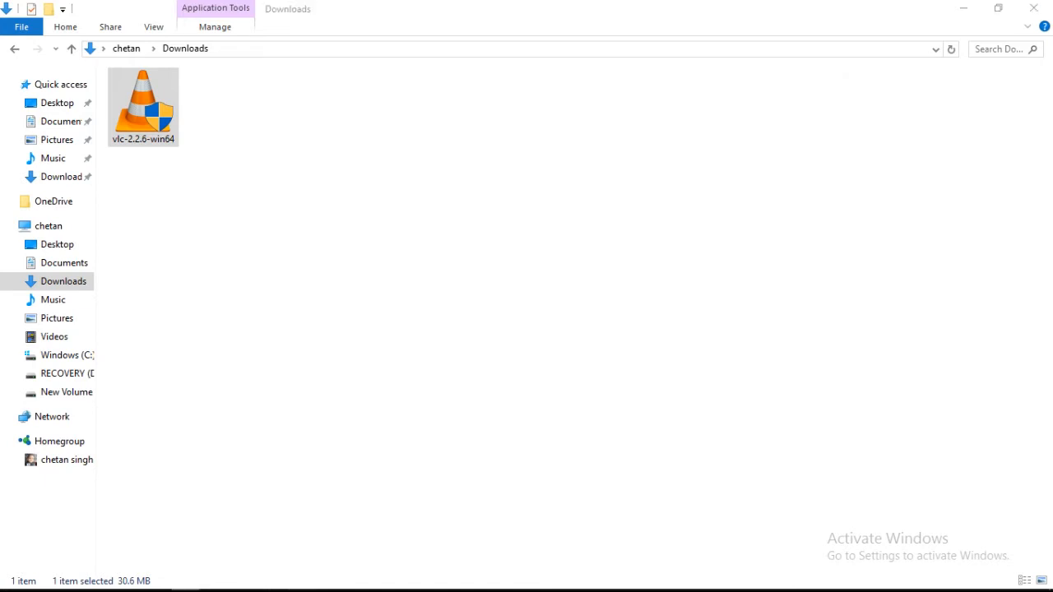
double_click(141, 101)
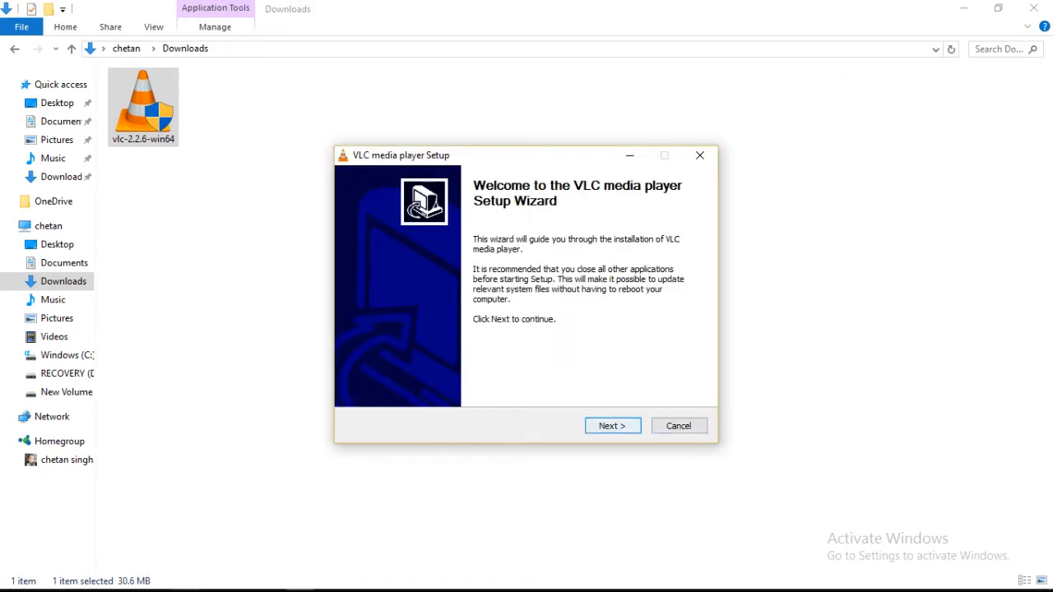
click(612, 424)
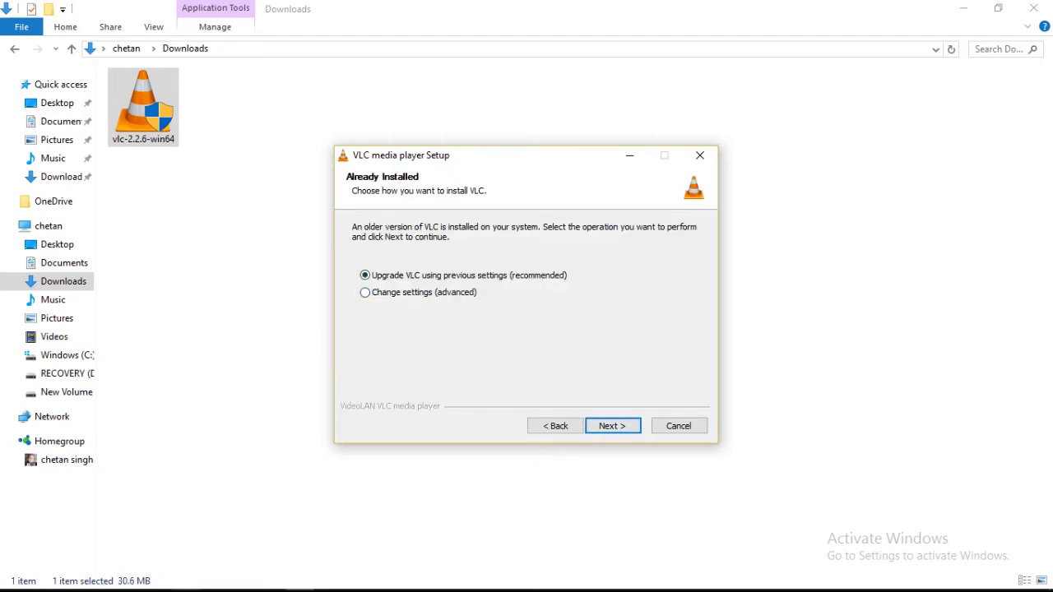
click(678, 424)
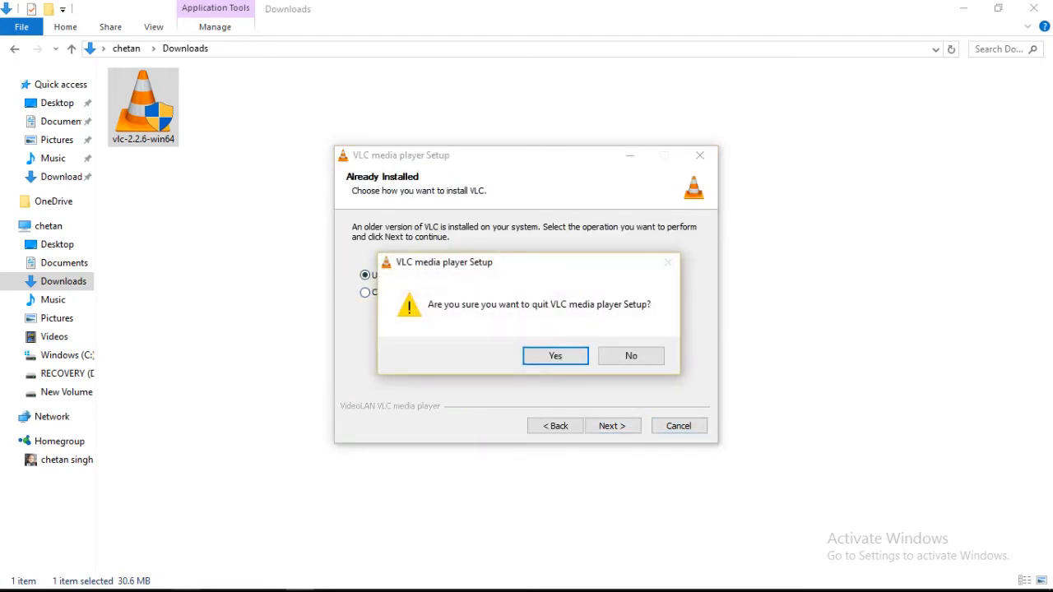
click(554, 355)
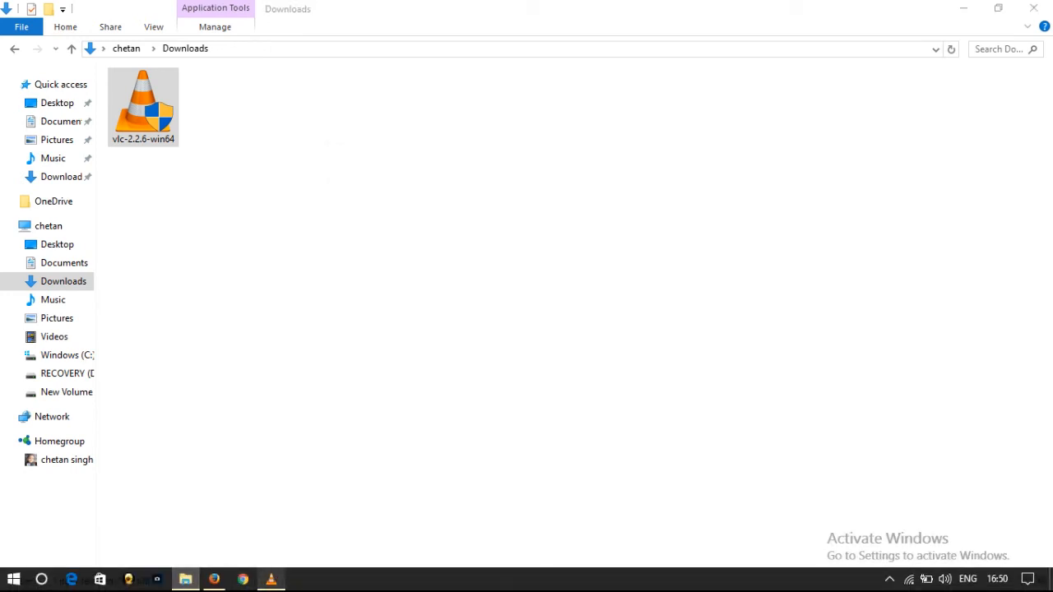
Launch VLC from the taskbar, maximize it and bring up the Media menu for capture
right_click(271, 579)
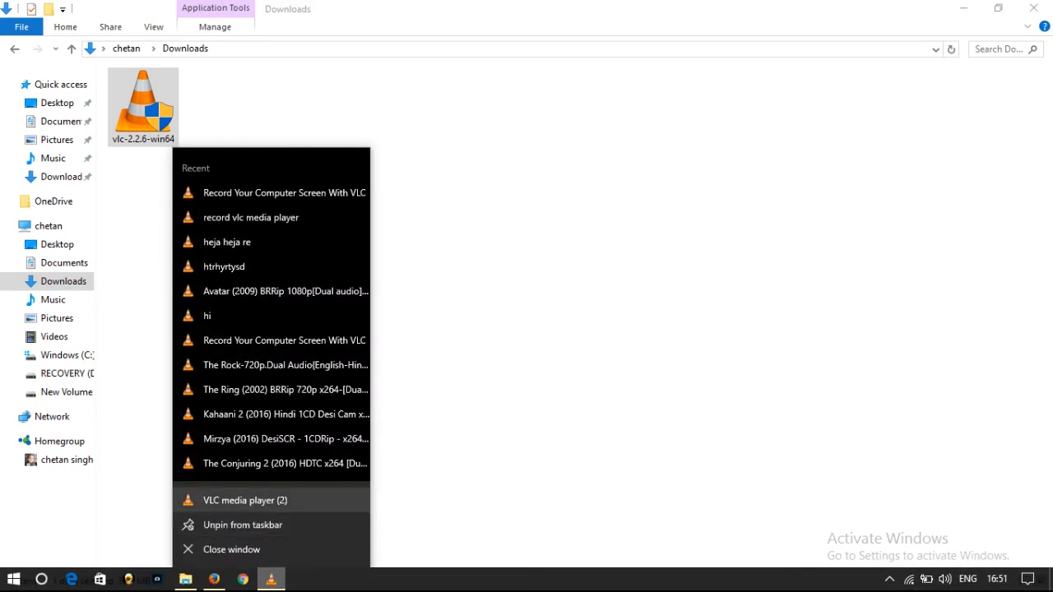
click(245, 500)
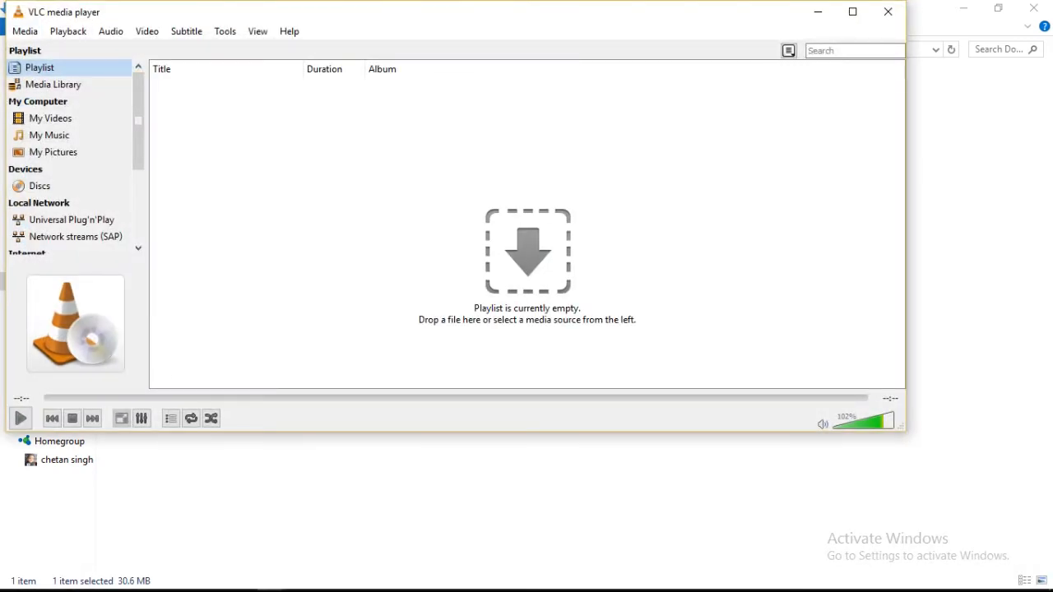
click(851, 11)
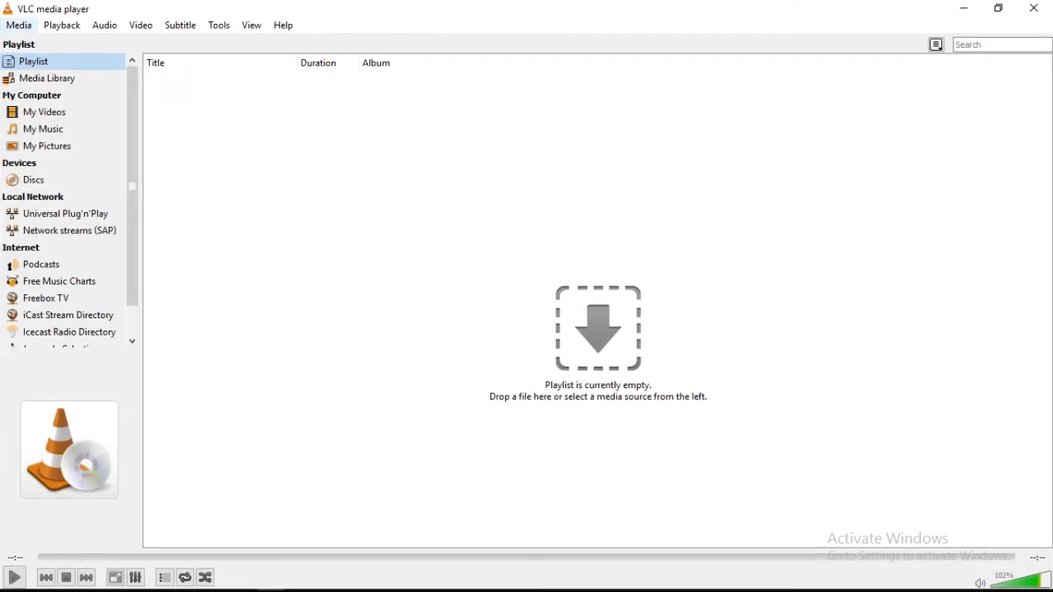
click(18, 25)
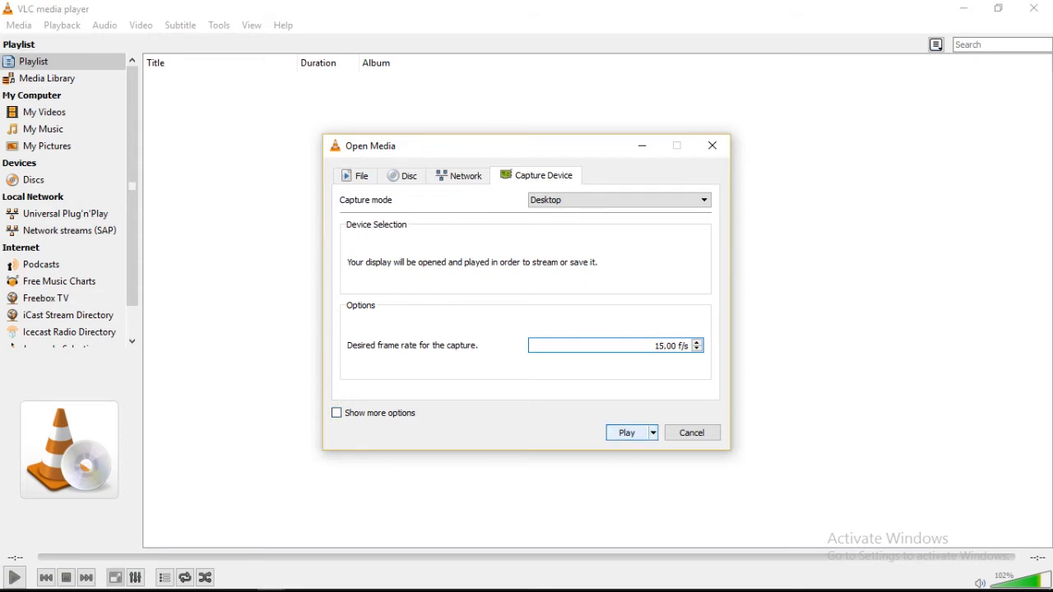
Play the live Desktop capture and return to the Media menu for Convert / Save
click(627, 431)
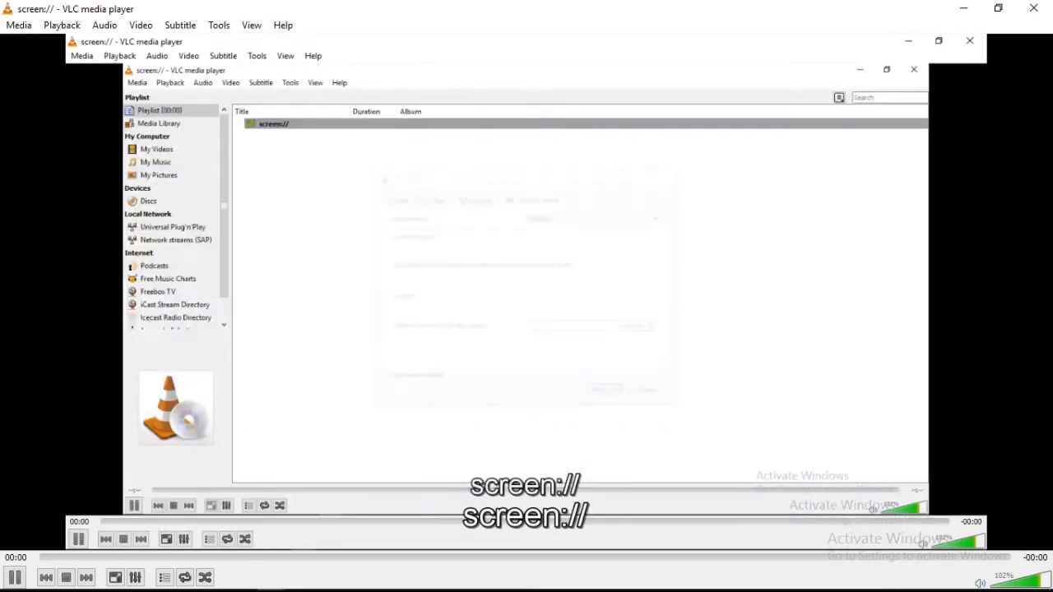
click(18, 24)
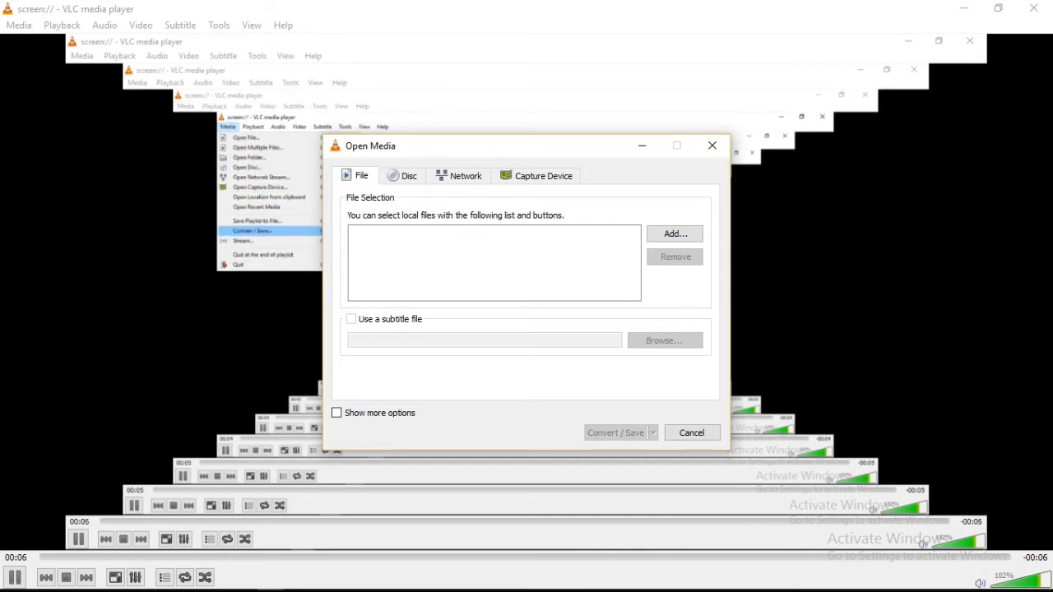
Choose the desktop capture source screen:// and proceed to its conversion settings
click(536, 174)
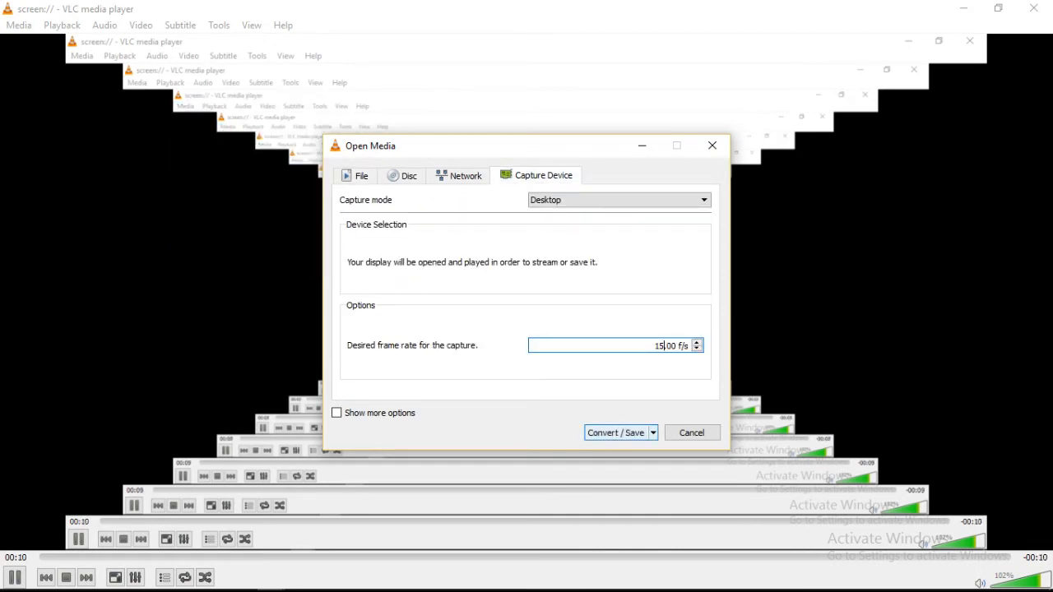
click(615, 433)
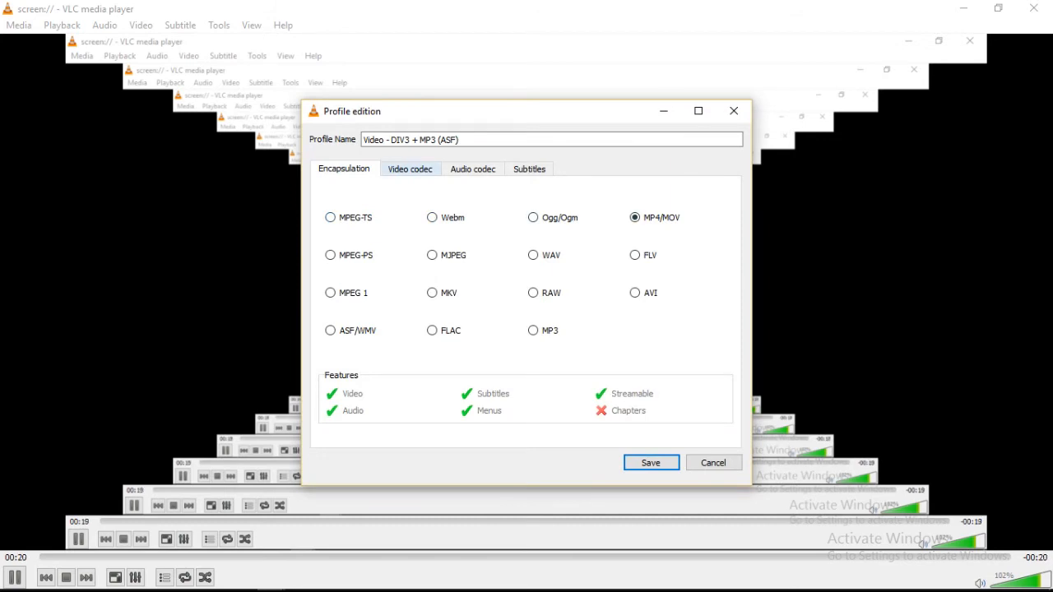
Review the profile's video and audio codecs, set MP4/MOV encapsulation and save it
click(409, 168)
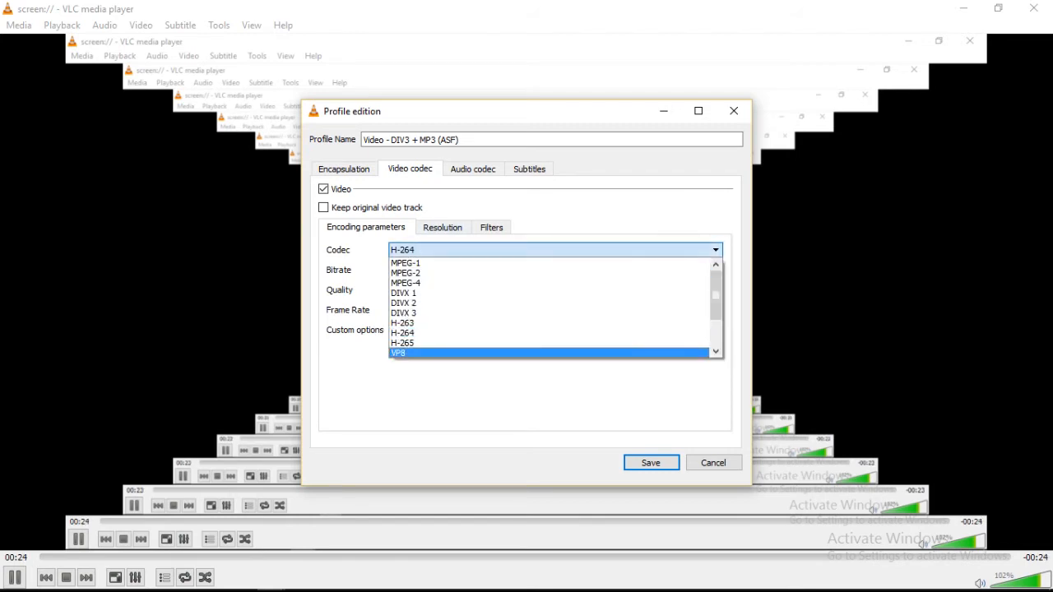
click(441, 227)
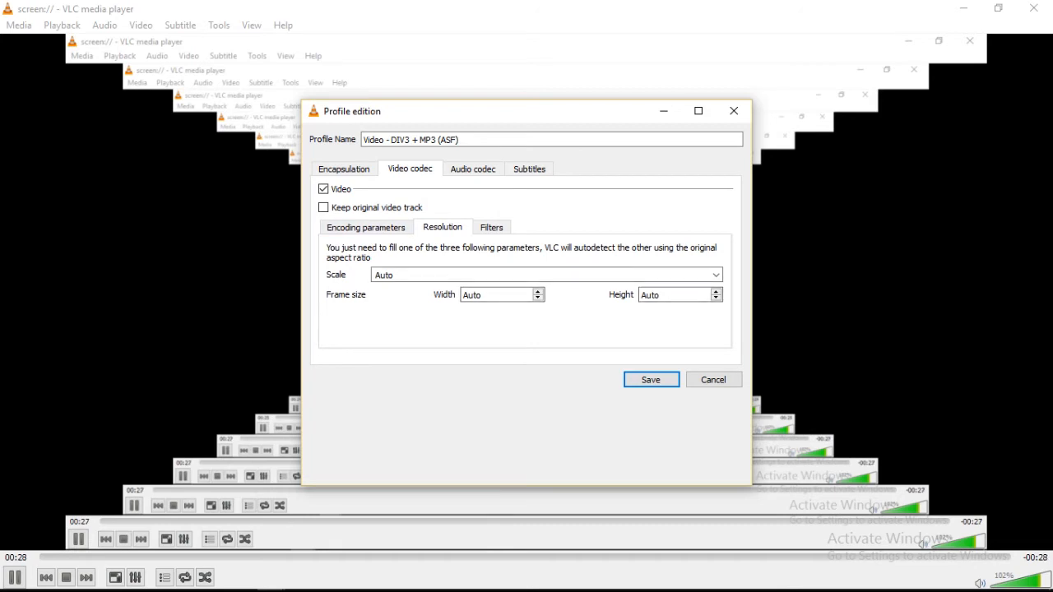
click(472, 168)
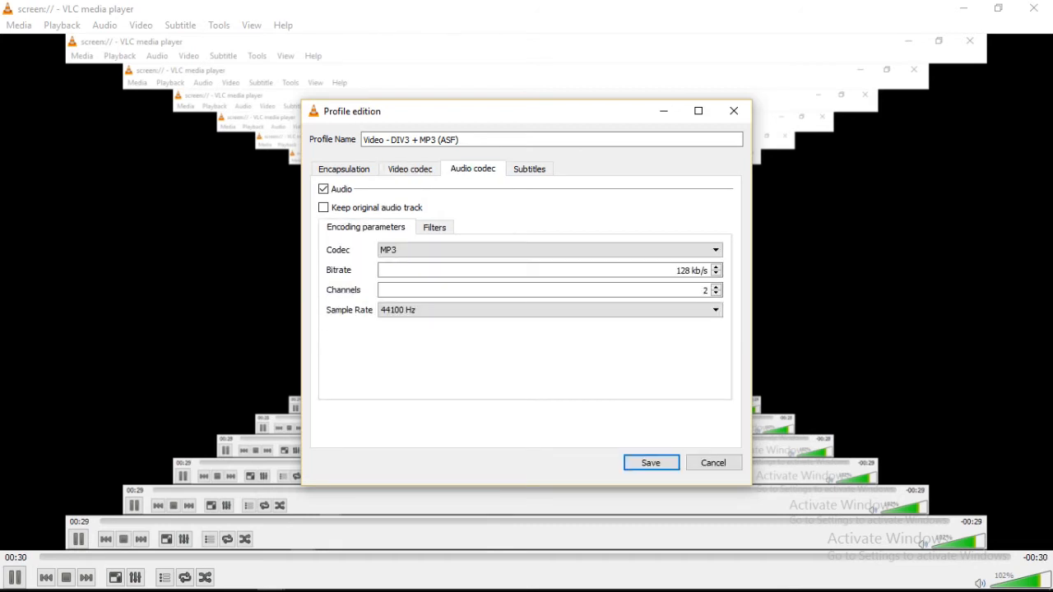
click(344, 168)
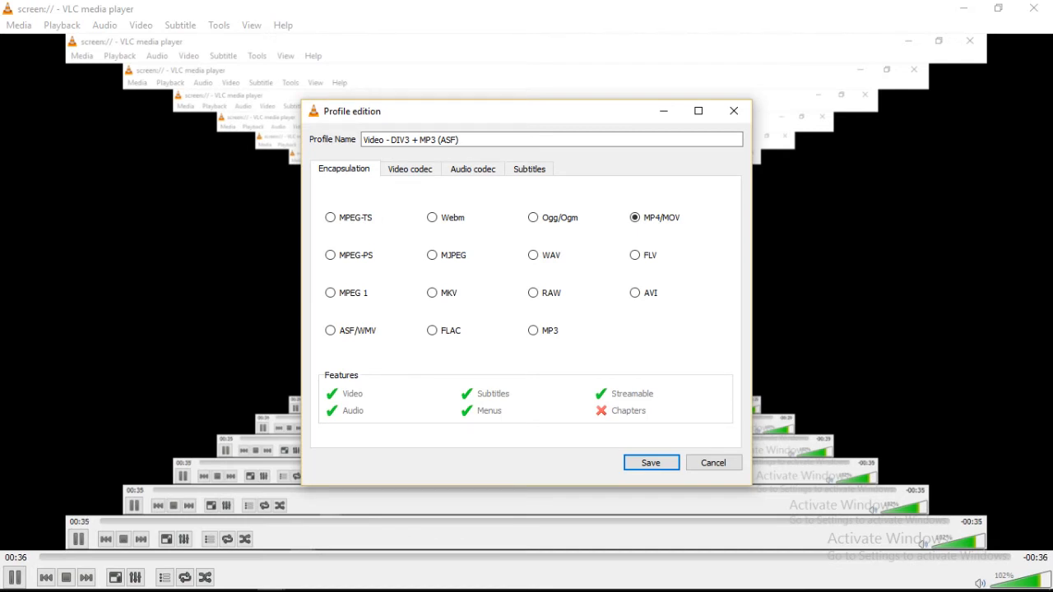
click(649, 462)
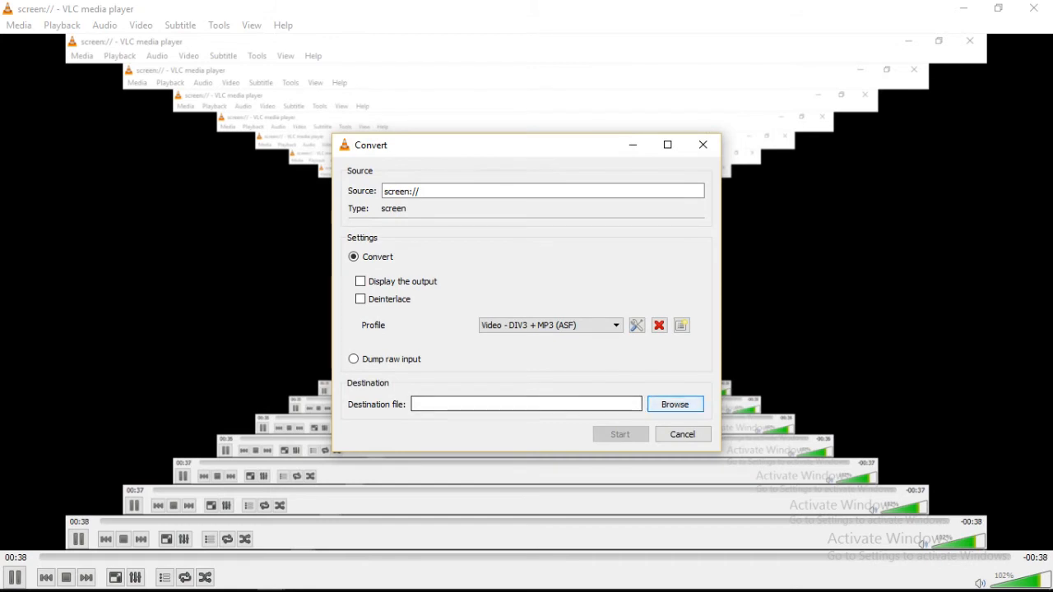
Choose New Volume (F:) as the save location for the recording
click(675, 404)
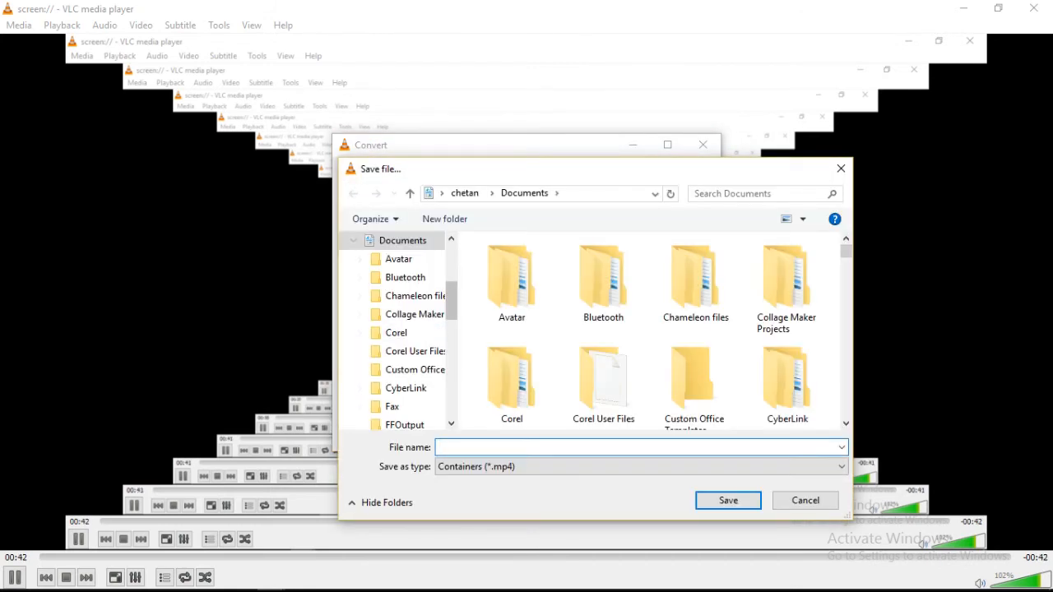
scroll(down, 3)
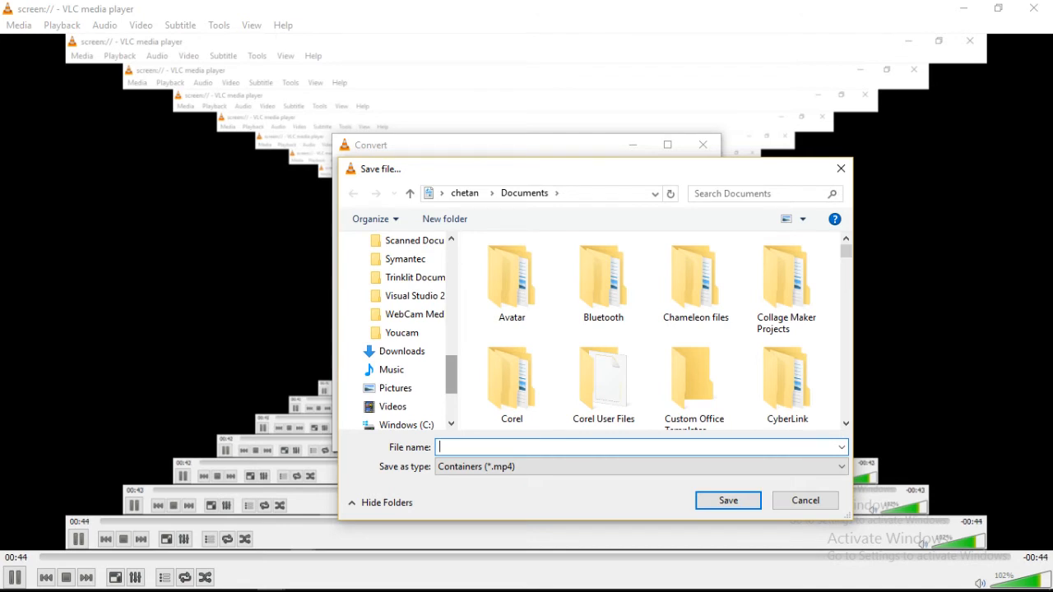
click(412, 333)
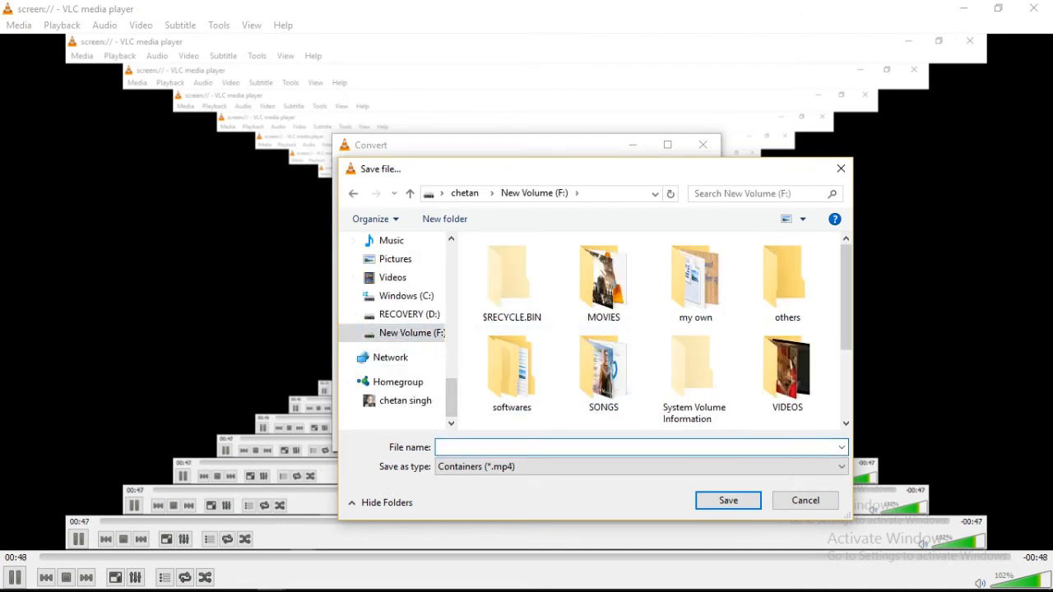
Name the output file 'recording computer screen', fixing the extra letter, and save
text(record)
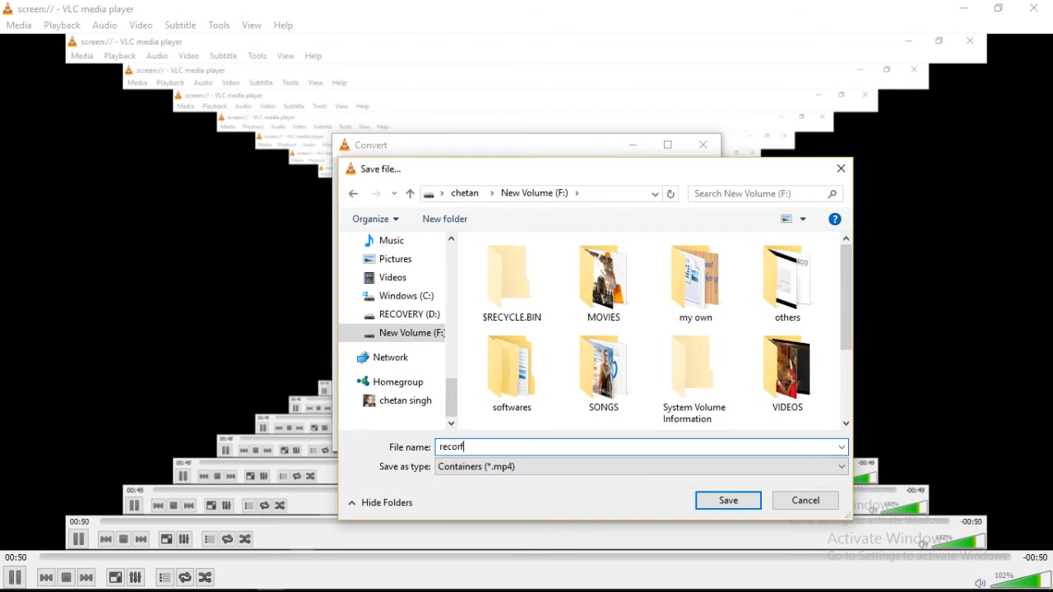
text(ding)
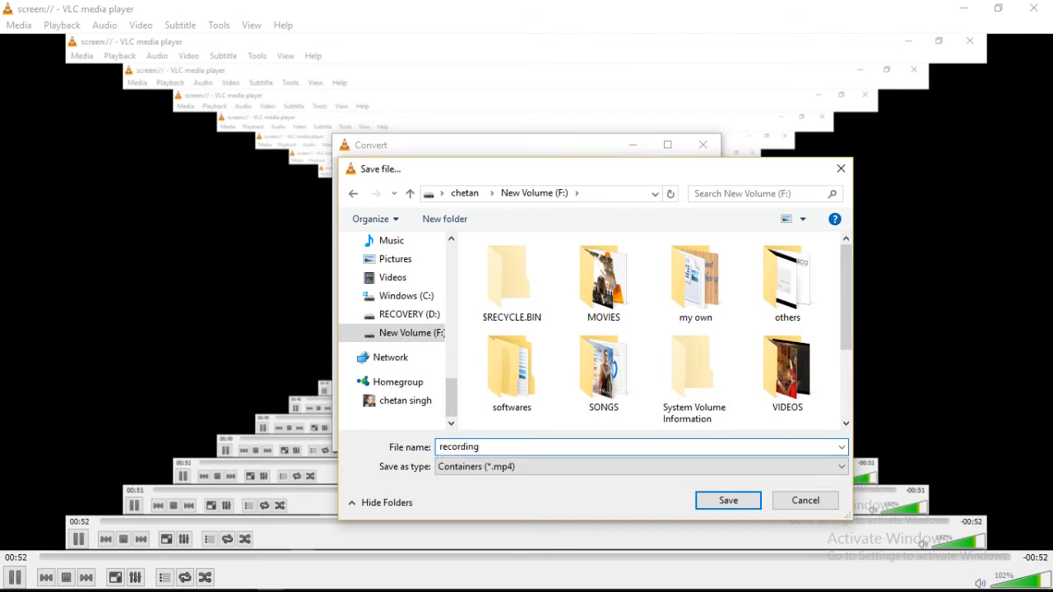
text(compu)
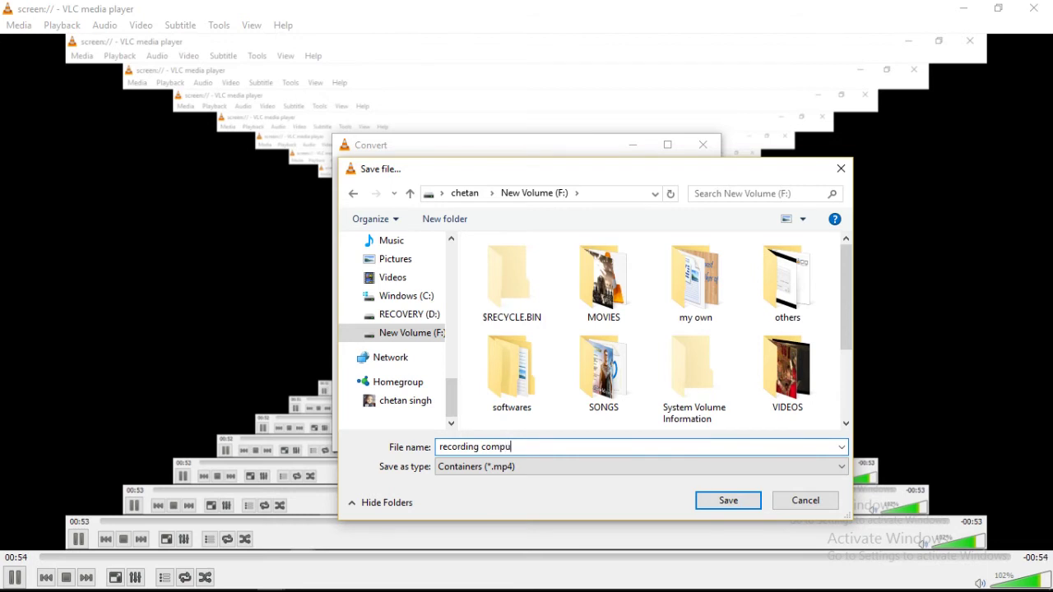
text(ter screeen)
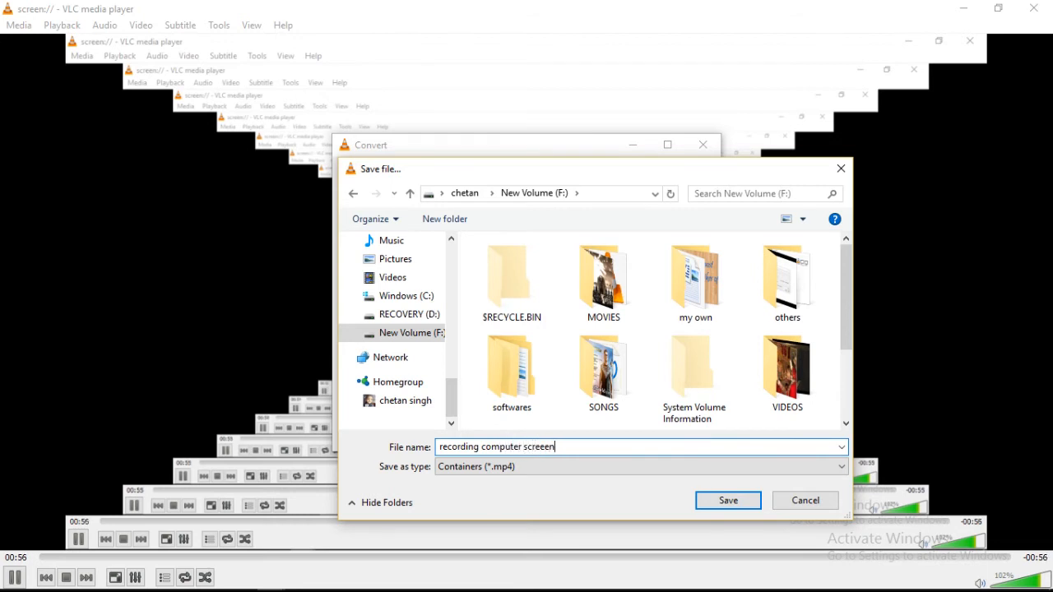
key(Backspace)
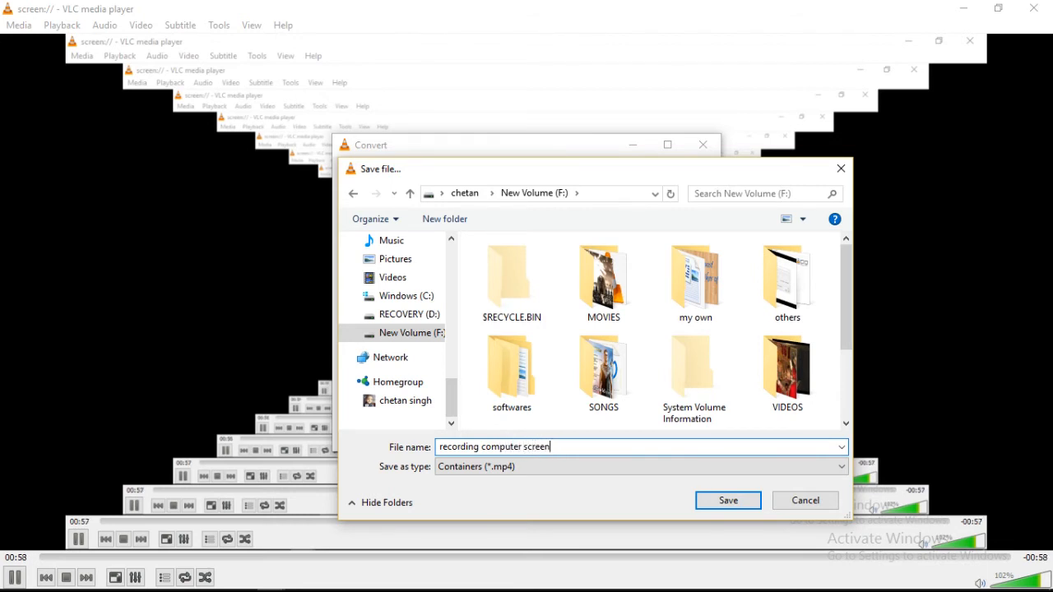
click(726, 500)
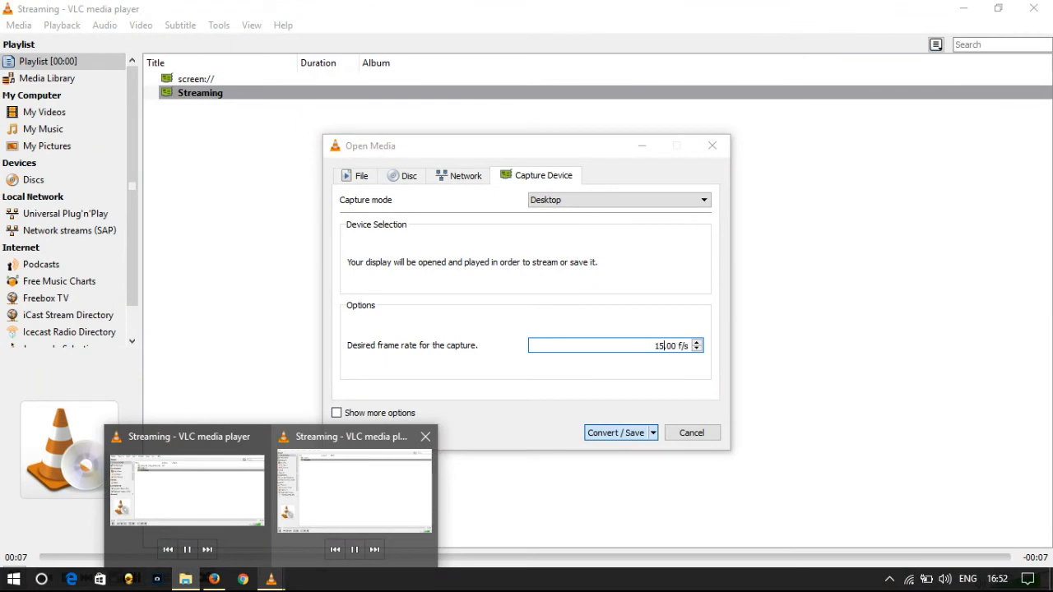
Bring the streaming VLC window forward, then switch to another window from the taskbar
click(691, 433)
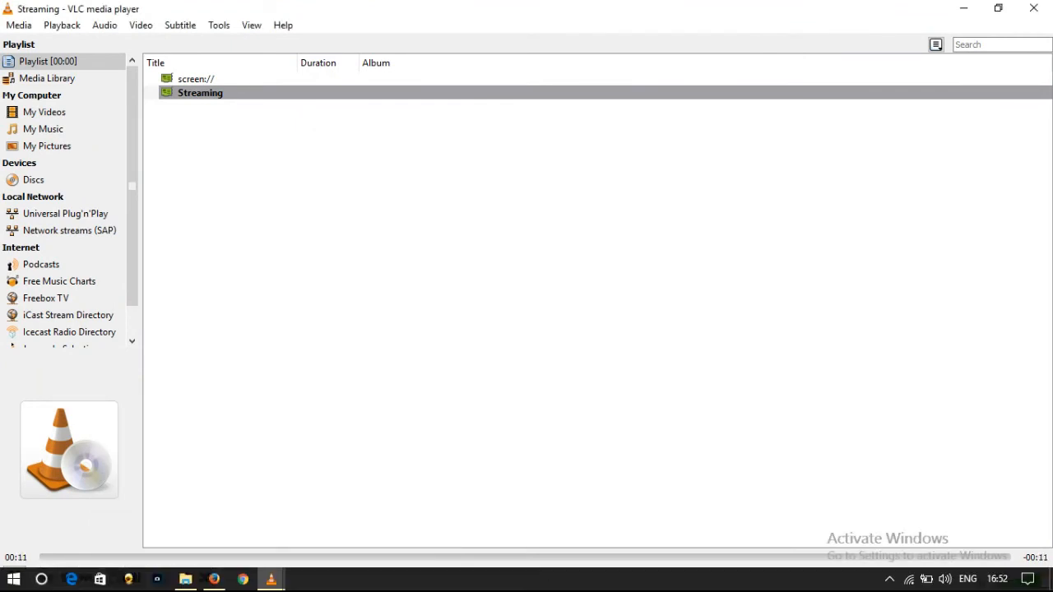
click(214, 579)
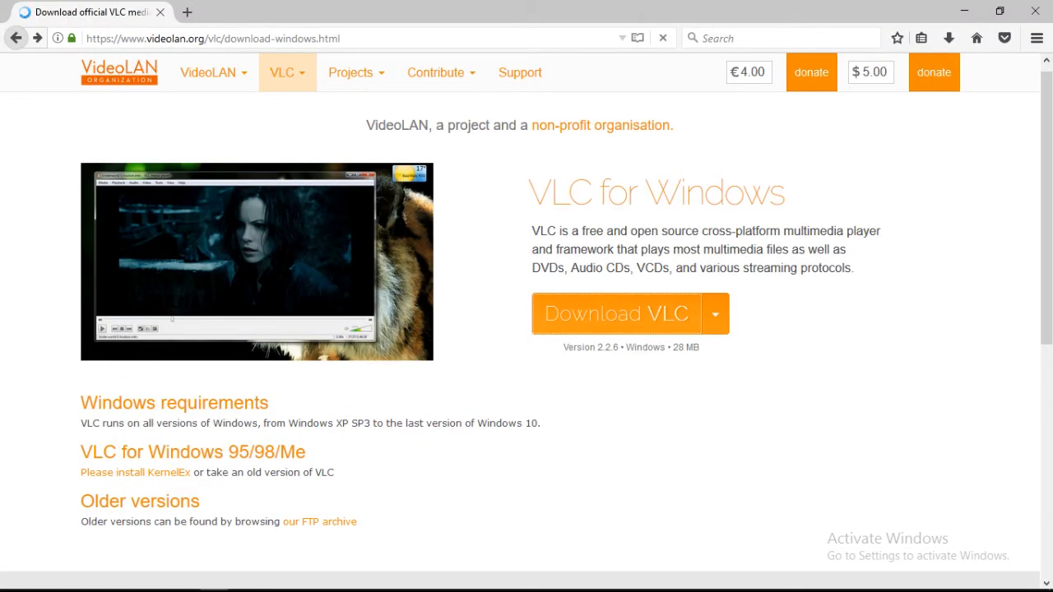
Switch from the VideoLAN download page to File Explorer to browse the drives
click(17, 38)
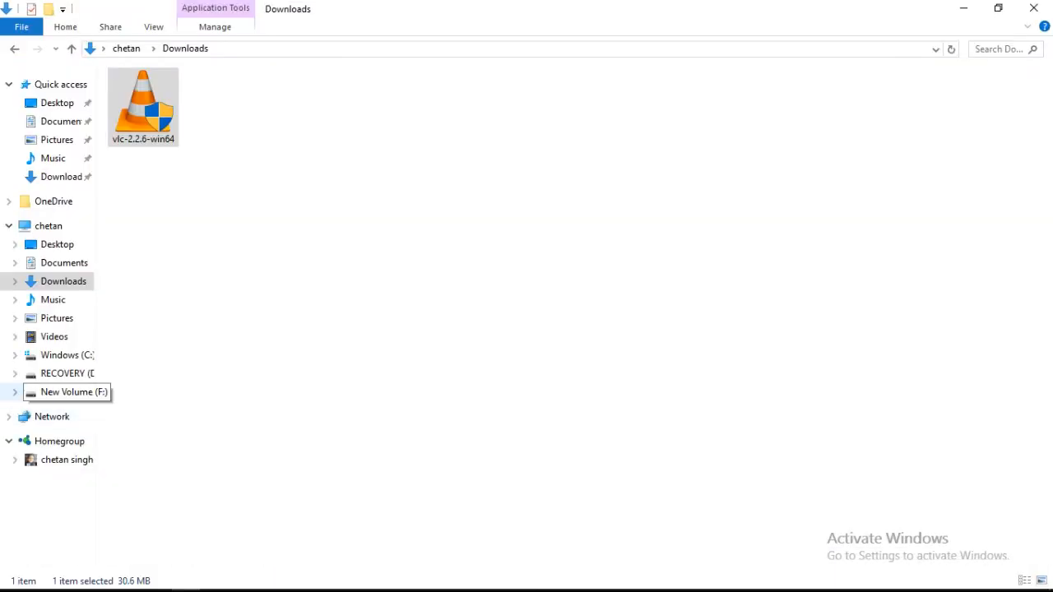
Browse New Volume (F:) and play the recording computer screen video in VLC
click(69, 391)
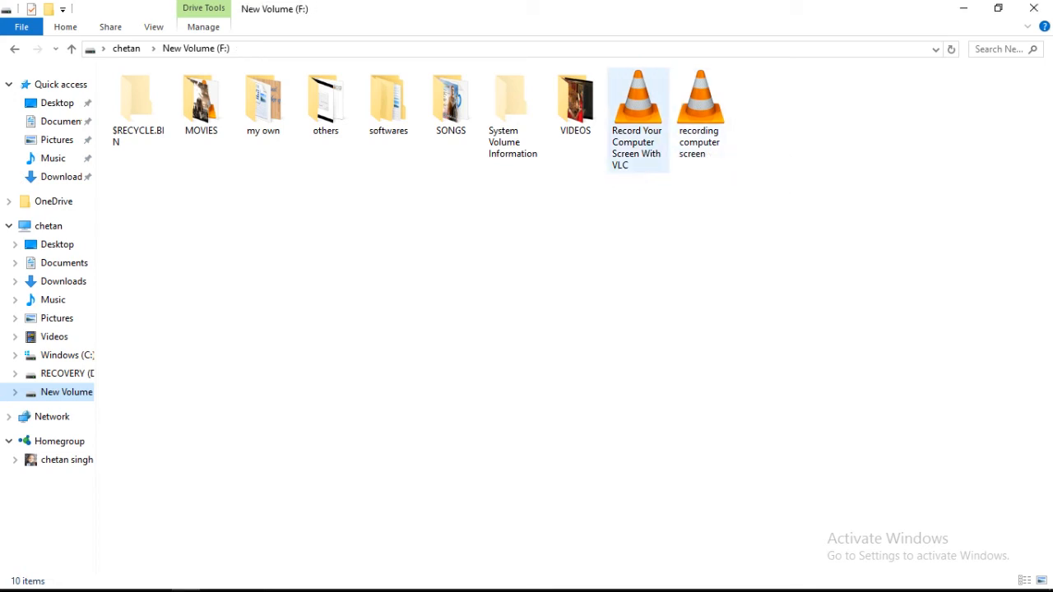
mouse_move(700, 98)
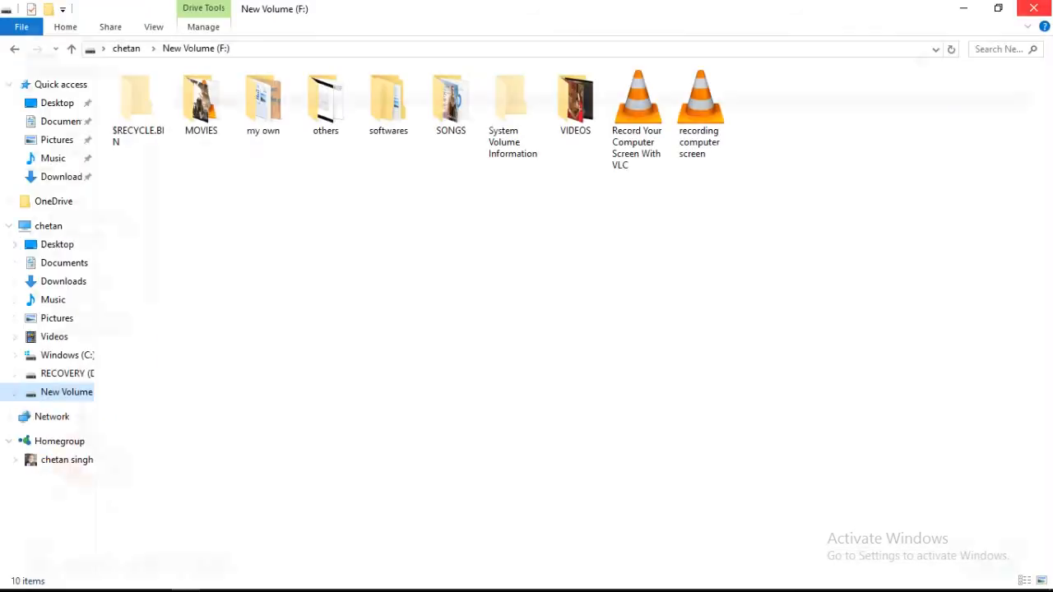
click(701, 98)
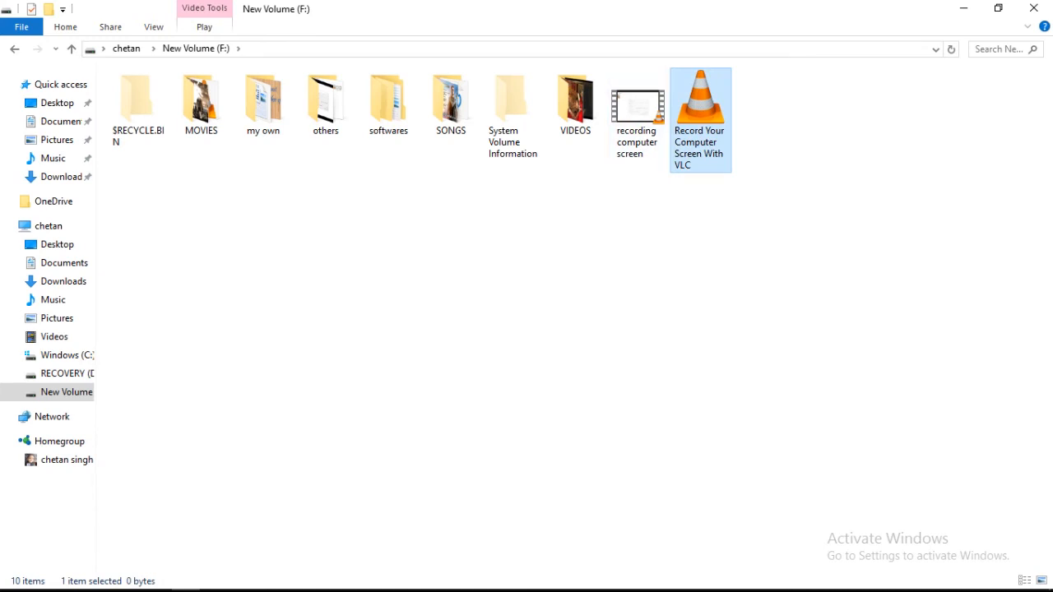
click(635, 98)
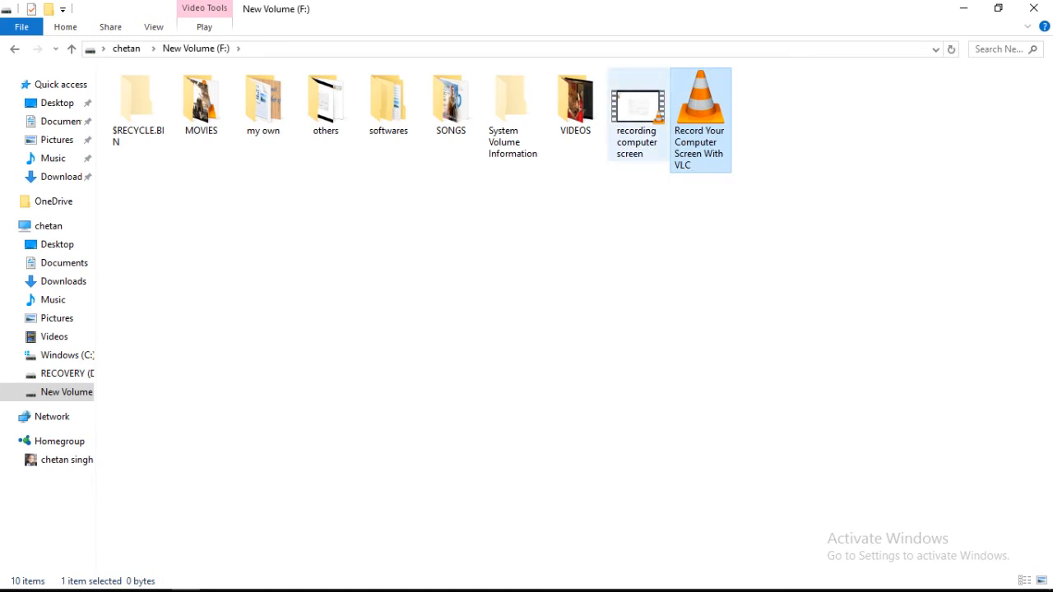
click(636, 116)
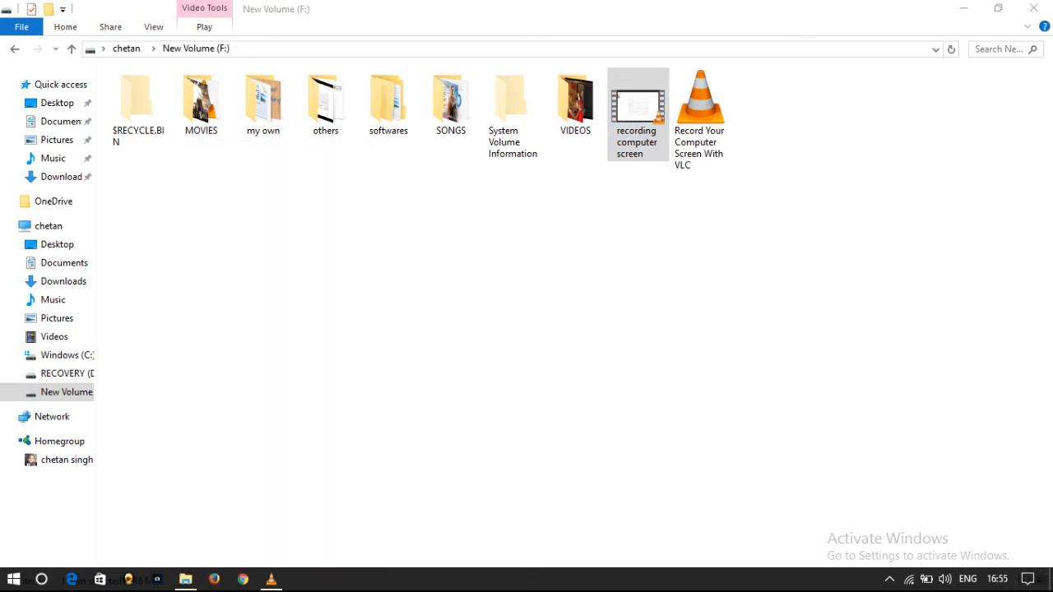
double_click(699, 98)
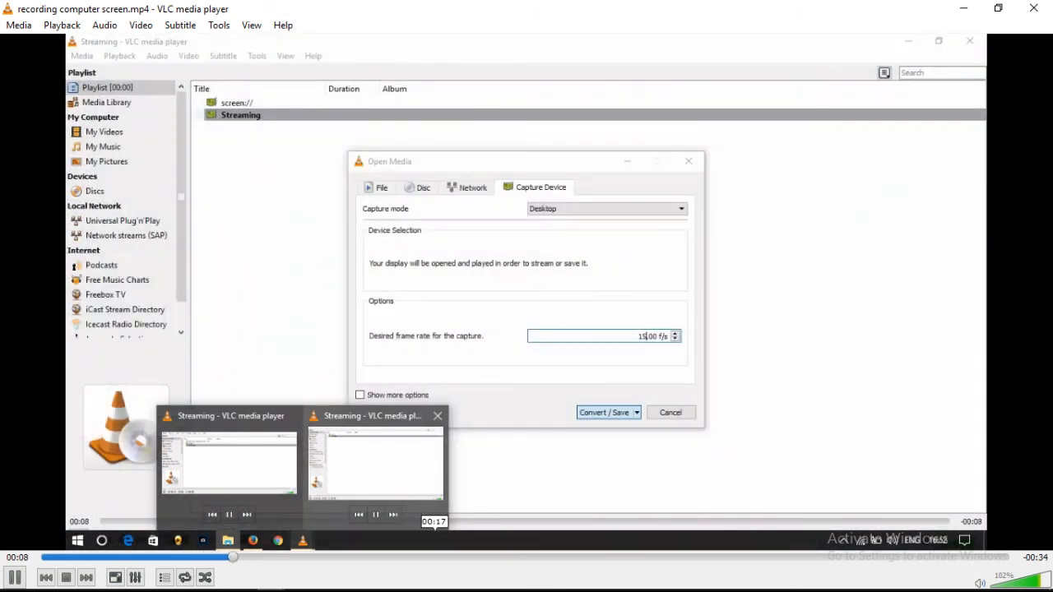
Skip ahead in recording computer screen.mp4 to review the captured session
click(670, 411)
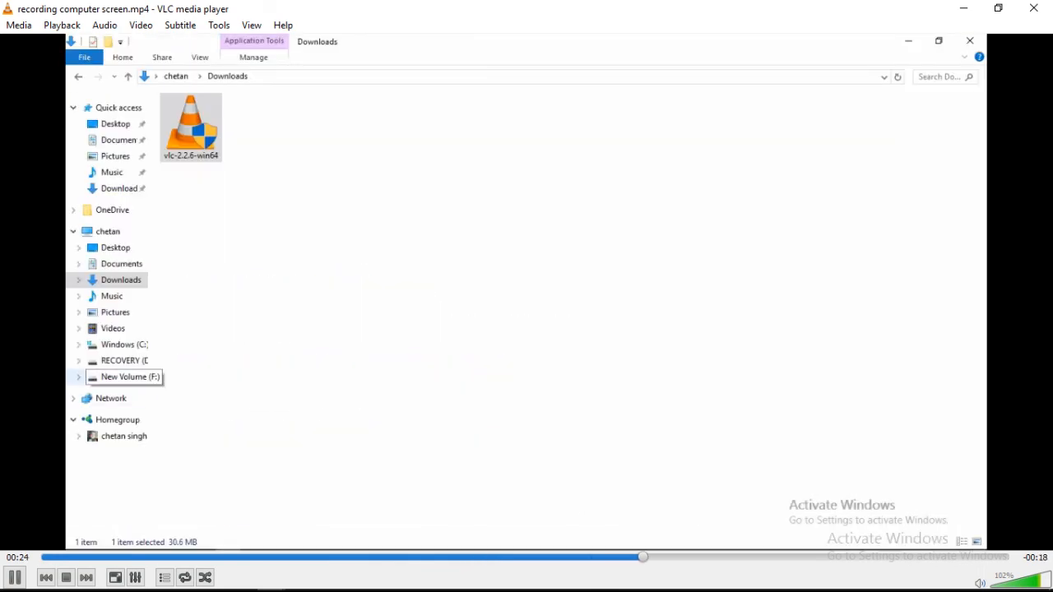
click(128, 376)
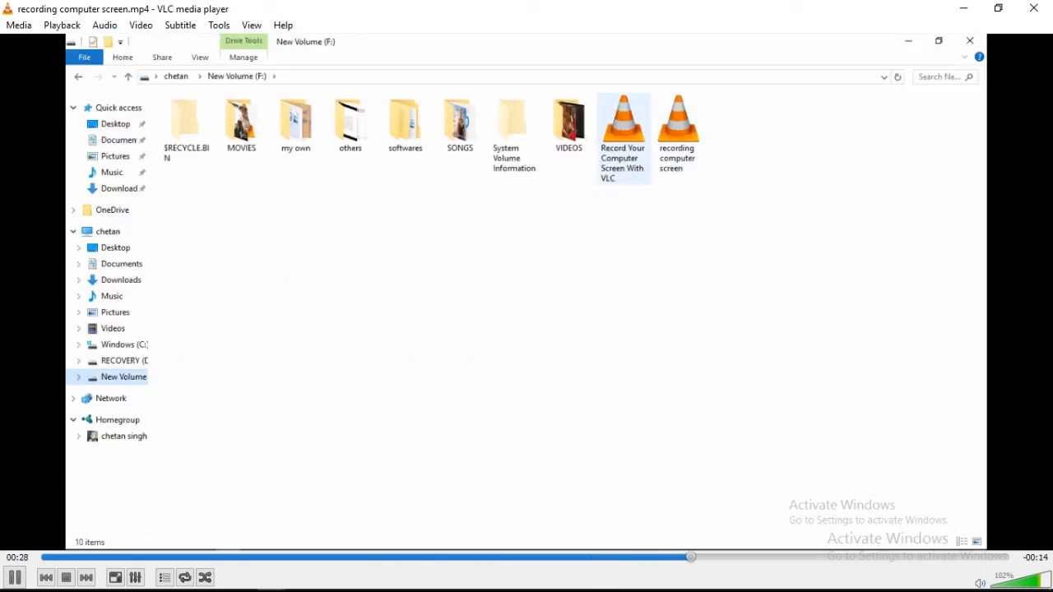